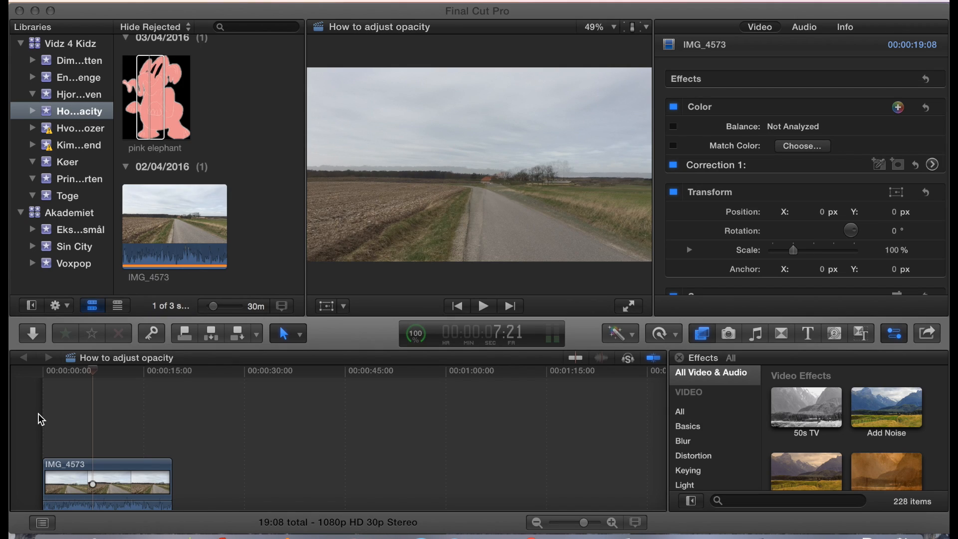
mouse_move(69, 436)
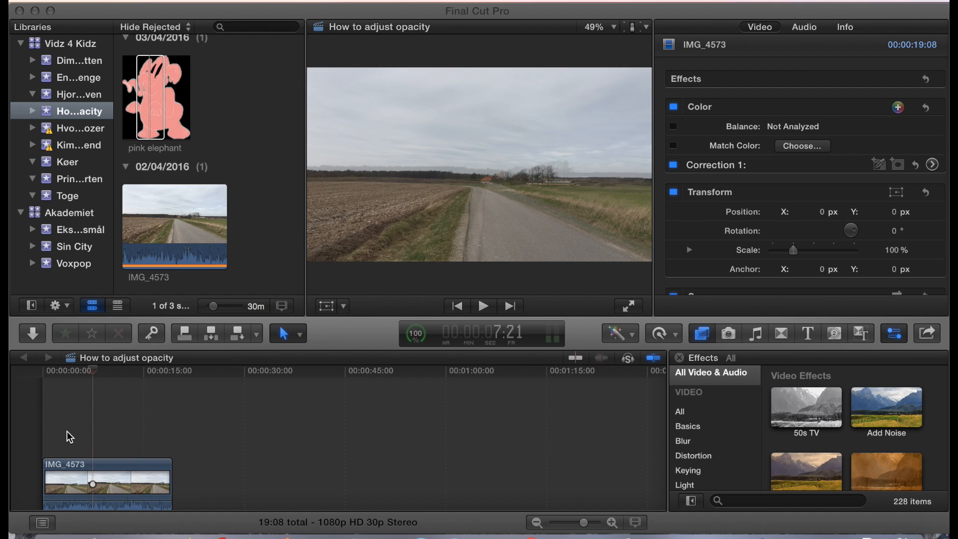
Stretch the pink elephant clip's right edge to 19:08 so it spans the road footage
left_click(483, 305)
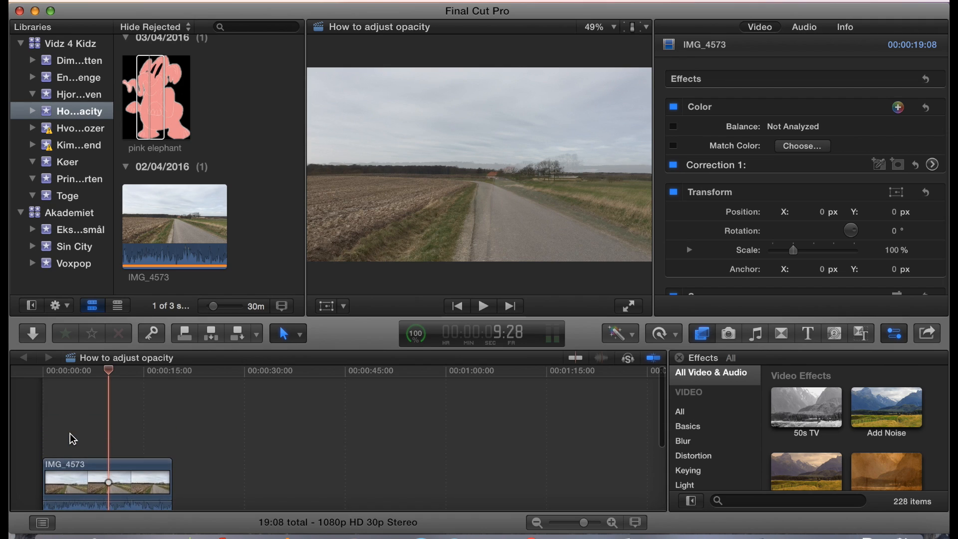
mouse_move(155, 106)
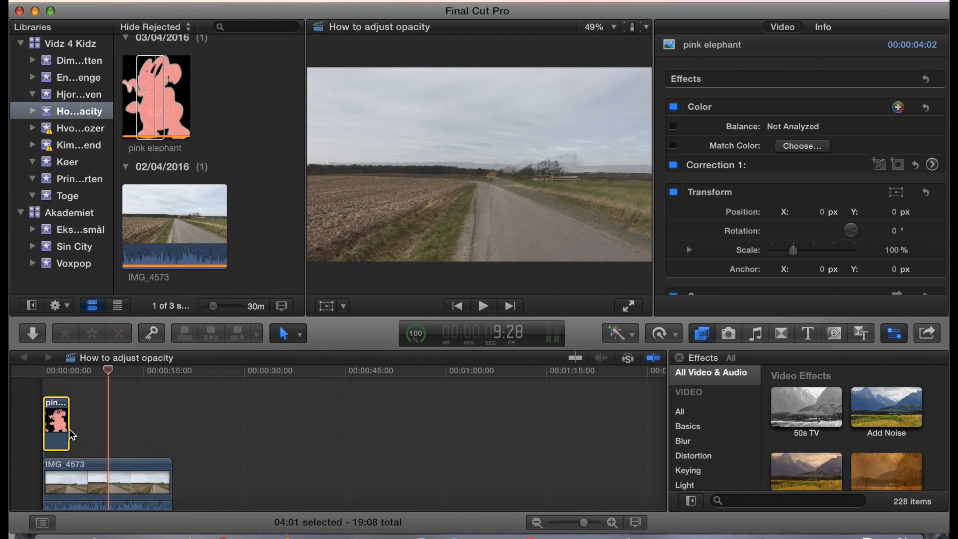
left_click_drag(79, 425, 170, 443)
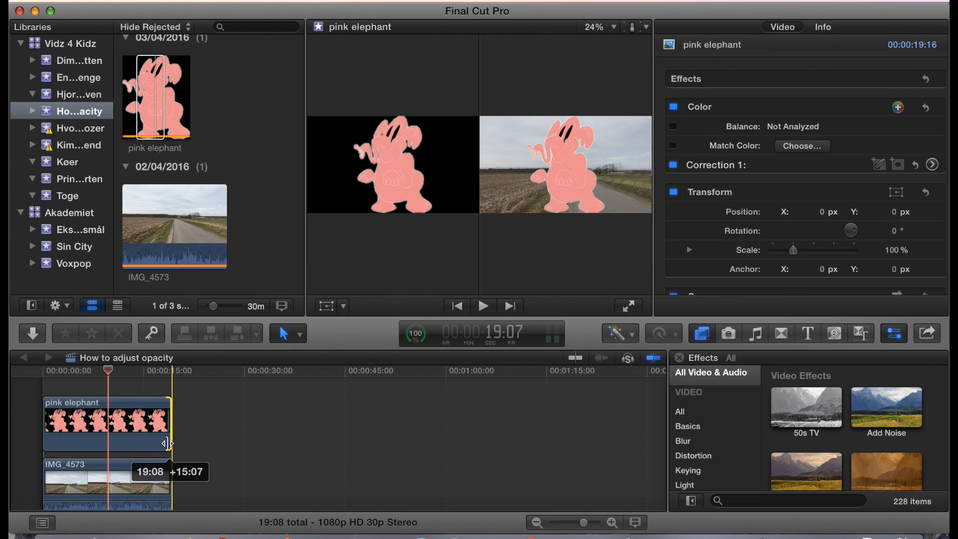
left_click(98, 426)
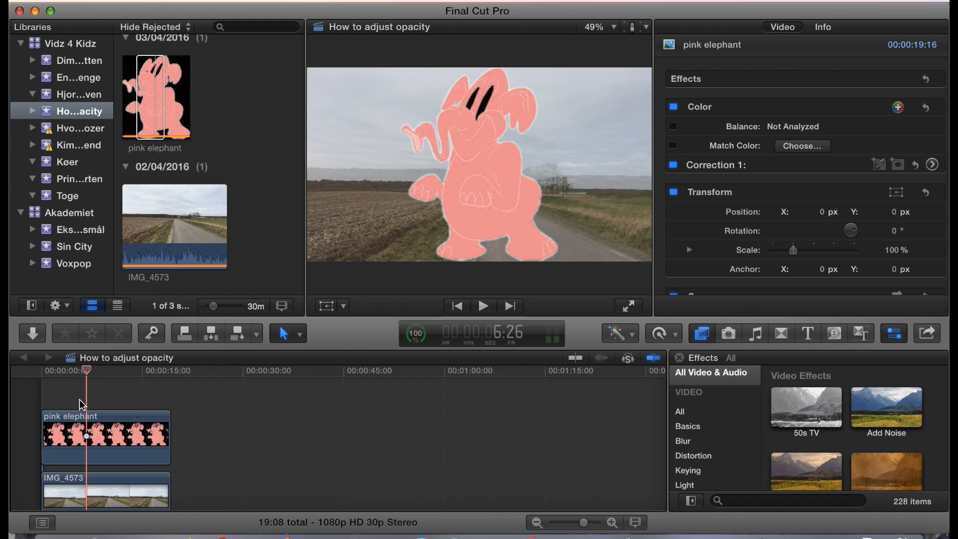
mouse_move(75, 429)
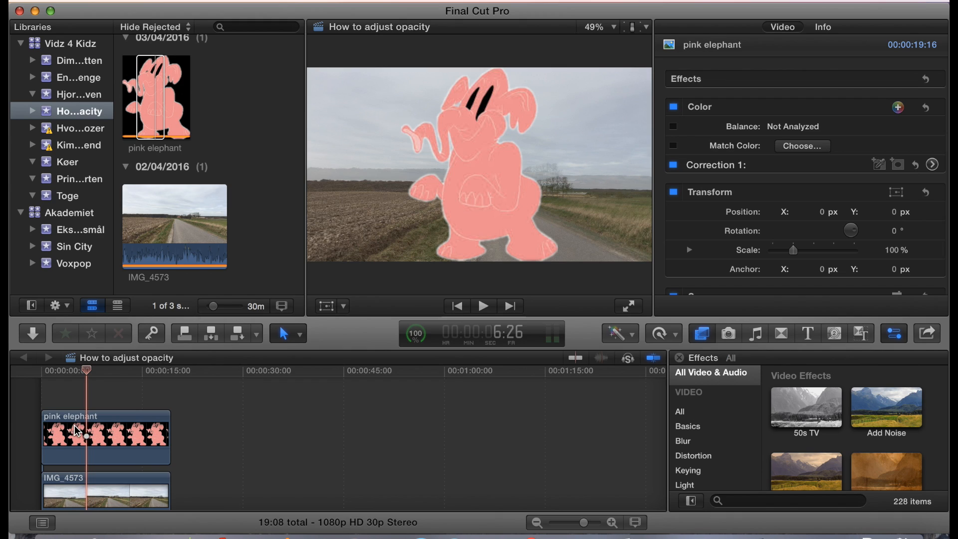
Select the pink elephant clip to reveal its Compositing: Opacity animation line
left_click(92, 437)
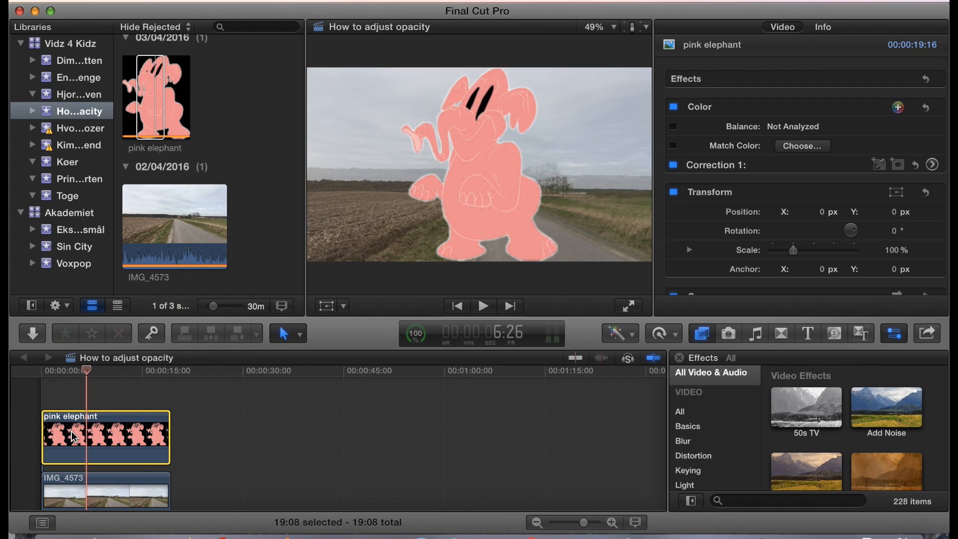
mouse_move(119, 439)
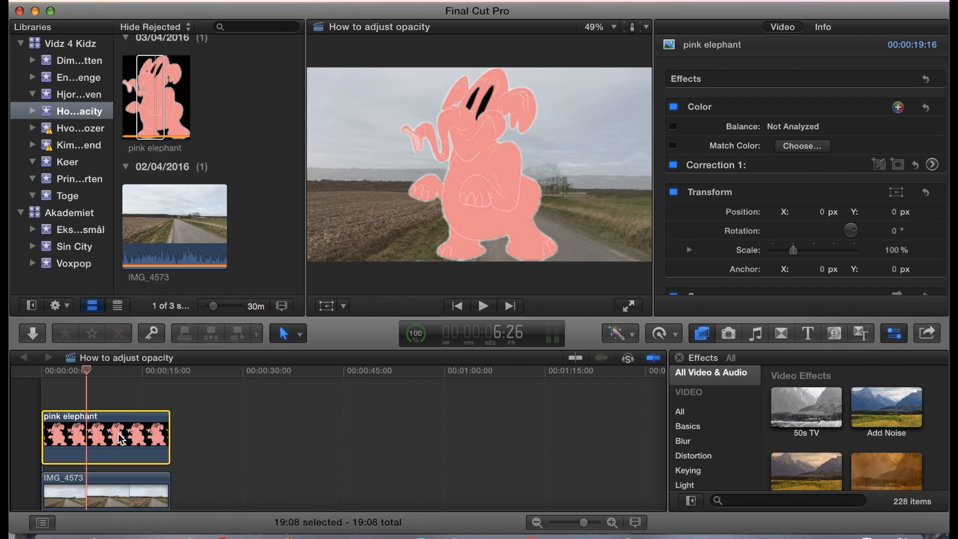
mouse_move(192, 456)
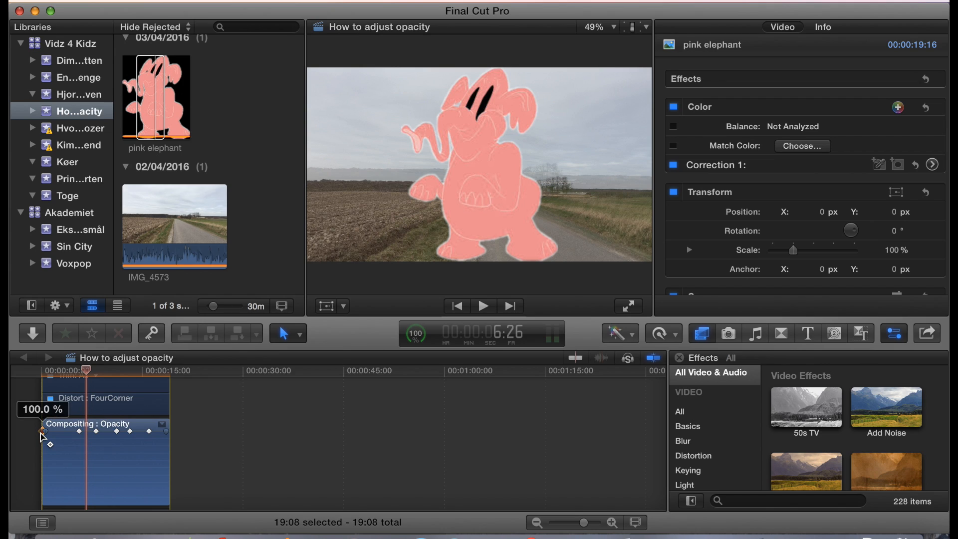
Set the first five opacity keyframes: 0% at start, then about 33%, lower, 36% and 57%
left_click_drag(48, 432, 47, 506)
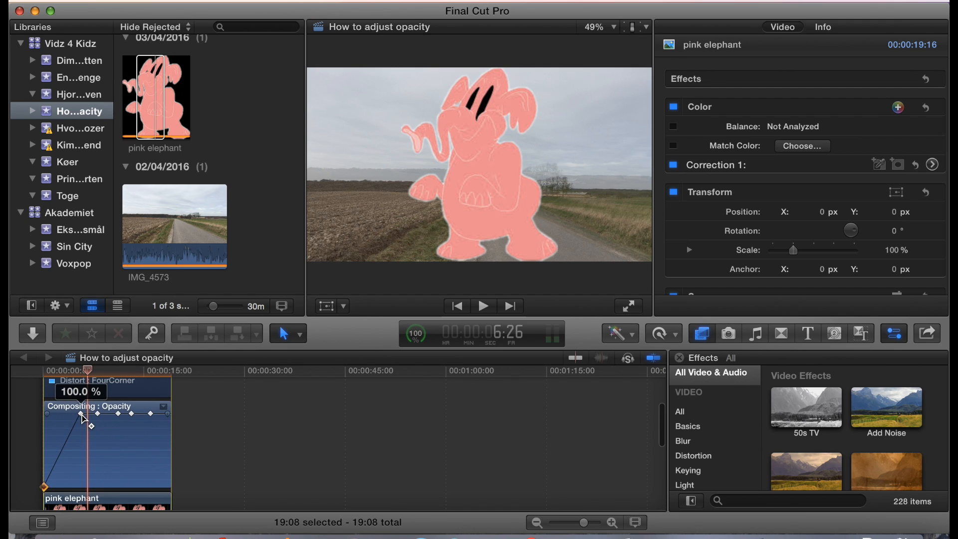
left_click_drag(89, 426, 80, 461)
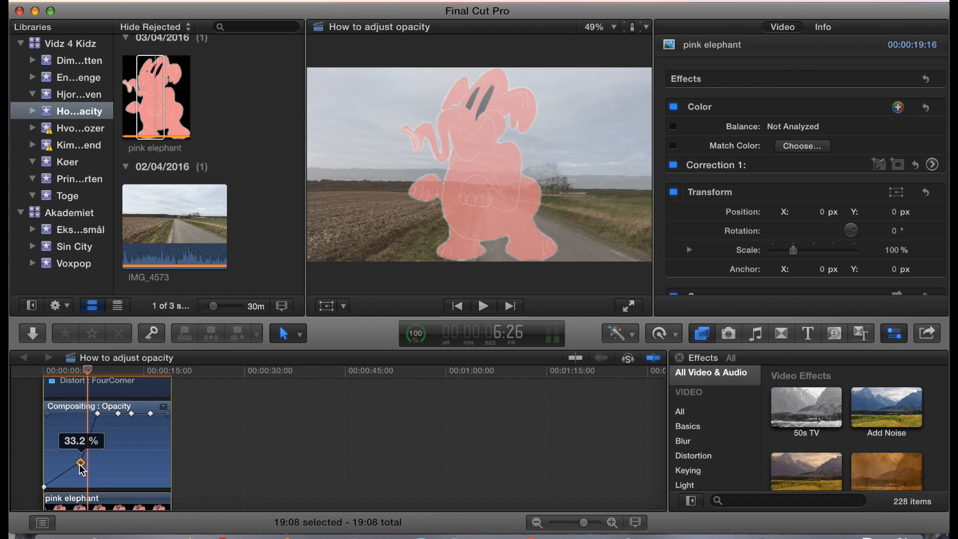
left_click_drag(75, 461, 67, 469)
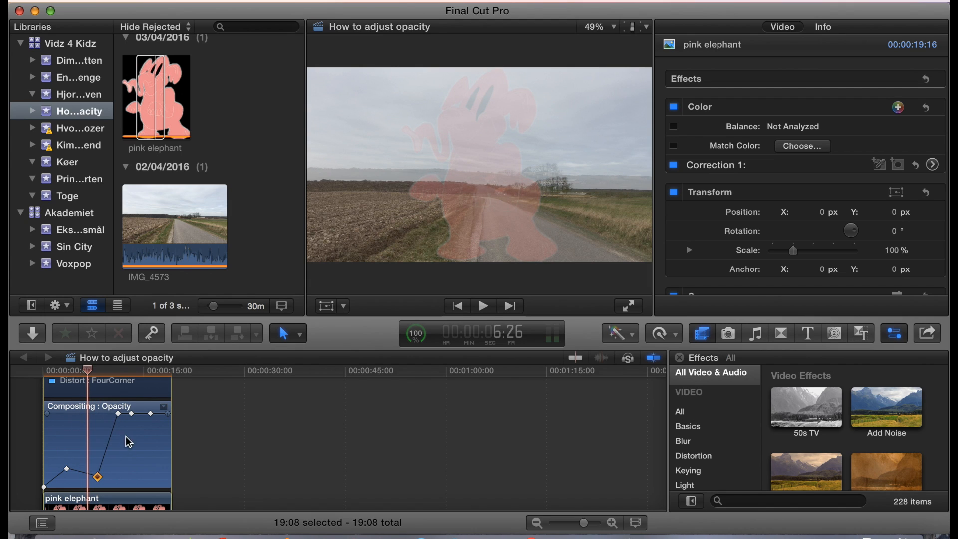
left_click_drag(96, 477, 119, 455)
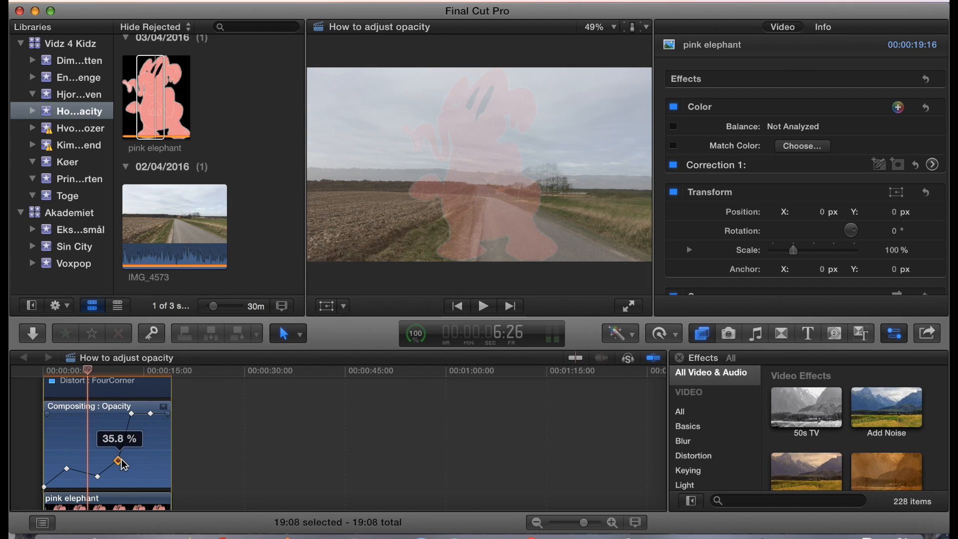
left_click_drag(124, 459, 129, 475)
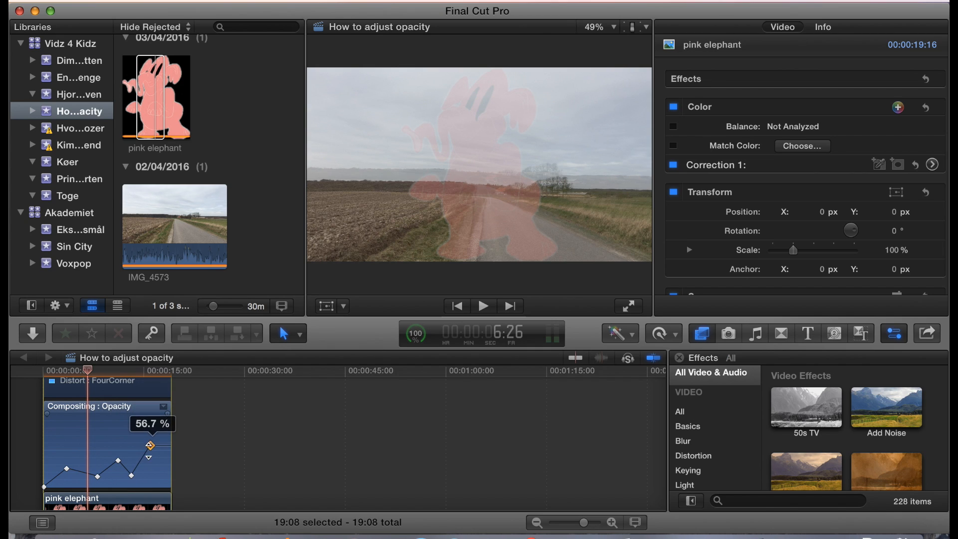
Move the last keyframe to the clip's end and drop it to 0% for a full fade-out
left_click_drag(152, 435, 162, 453)
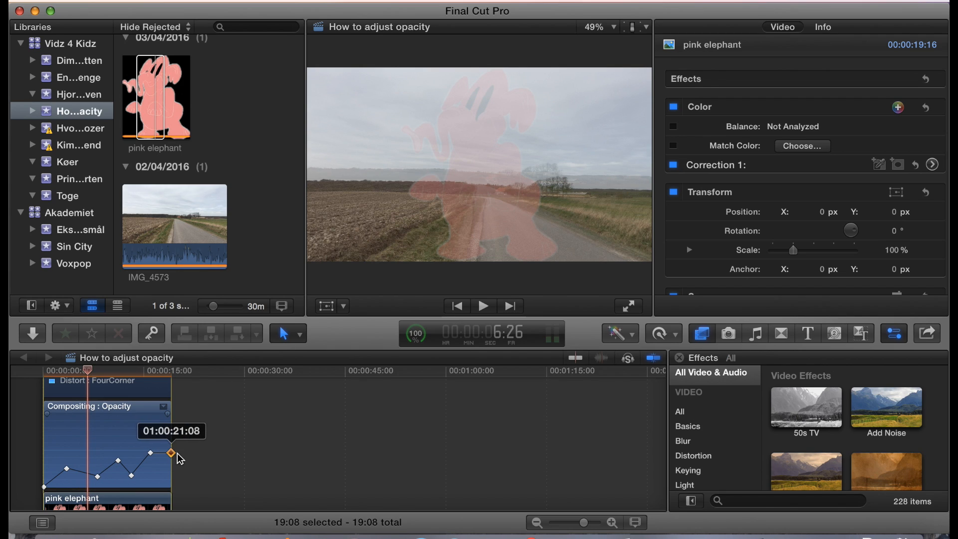
left_click_drag(169, 453, 173, 480)
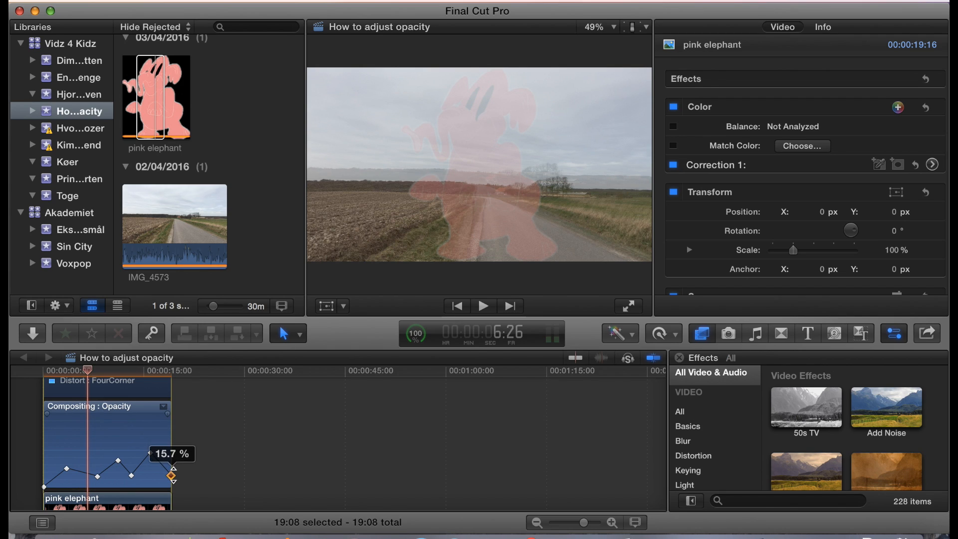
left_click_drag(172, 480, 66, 464)
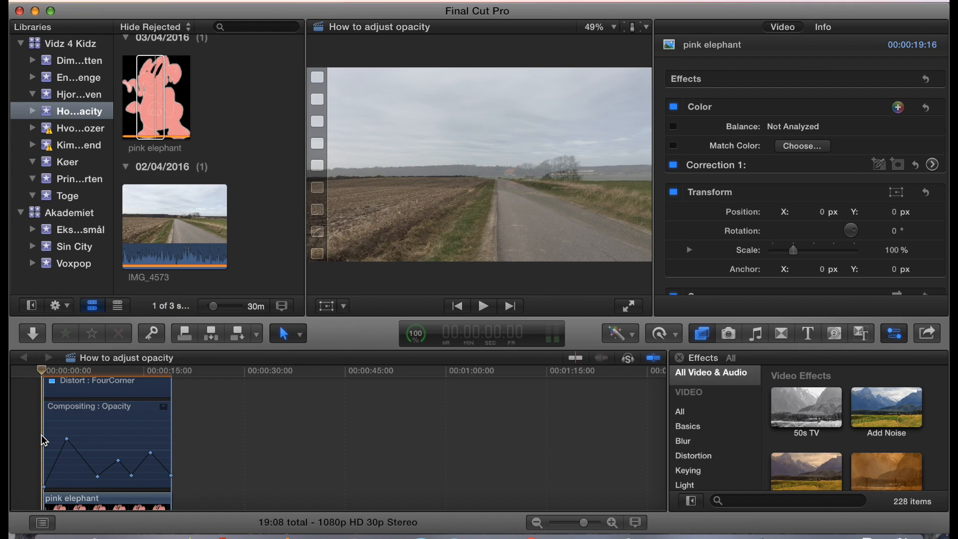
Play the composite from the beginning, then stop playback after a few seconds
left_click(483, 305)
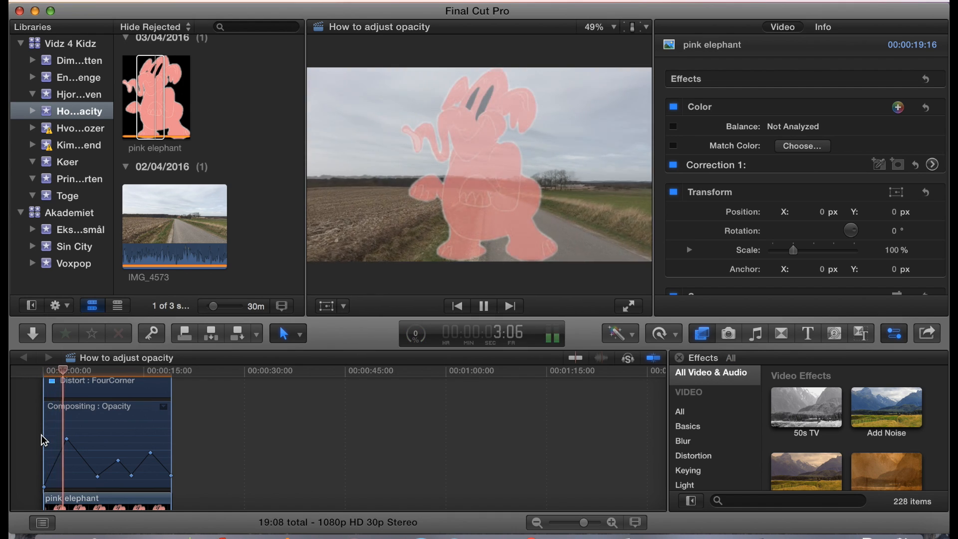
left_click(484, 305)
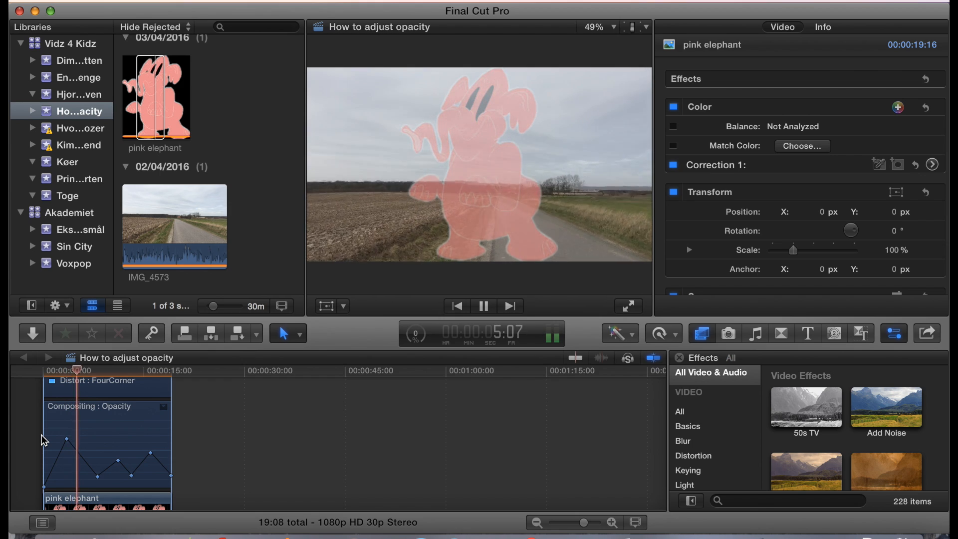